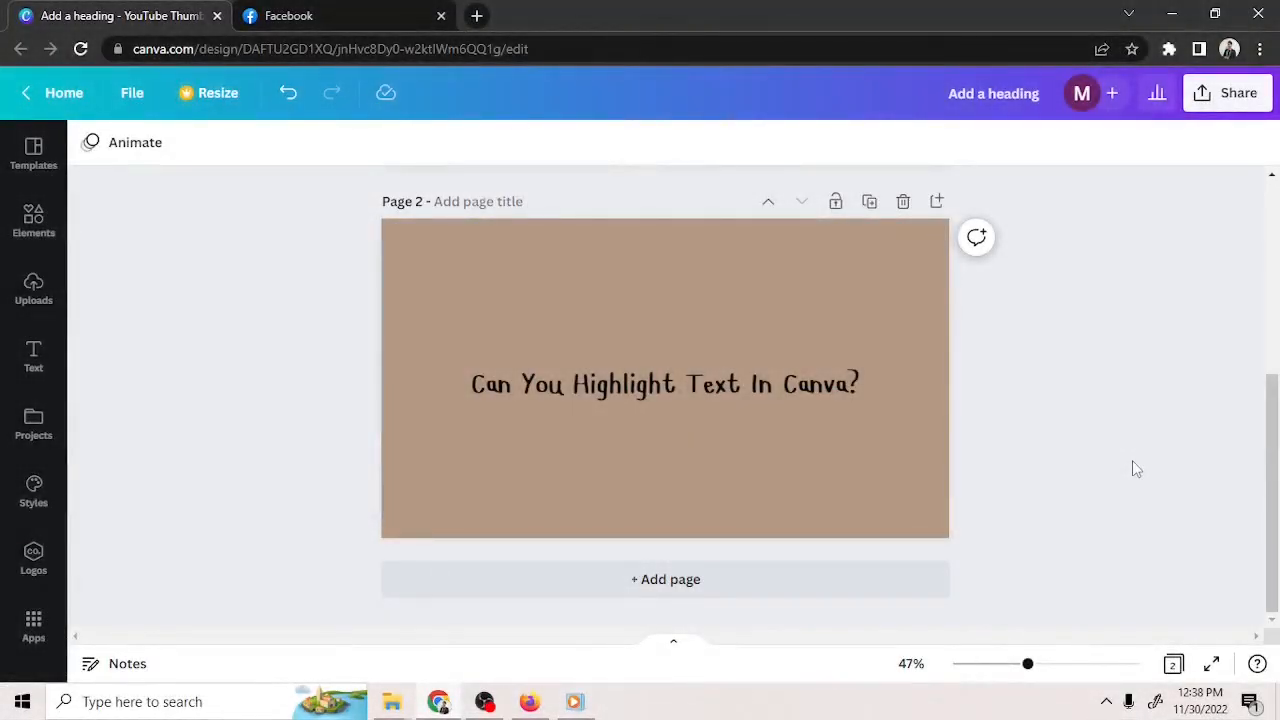
pyautogui.moveTo(1088, 448)
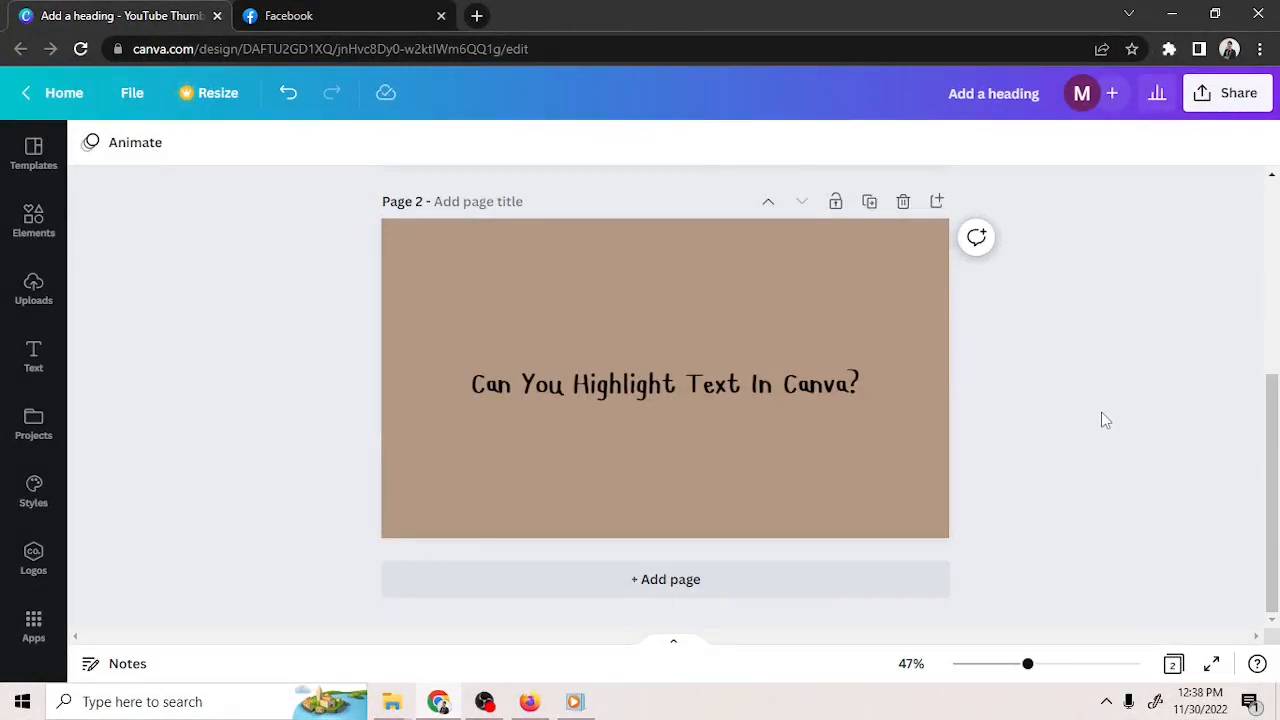
pyautogui.moveTo(1136, 428)
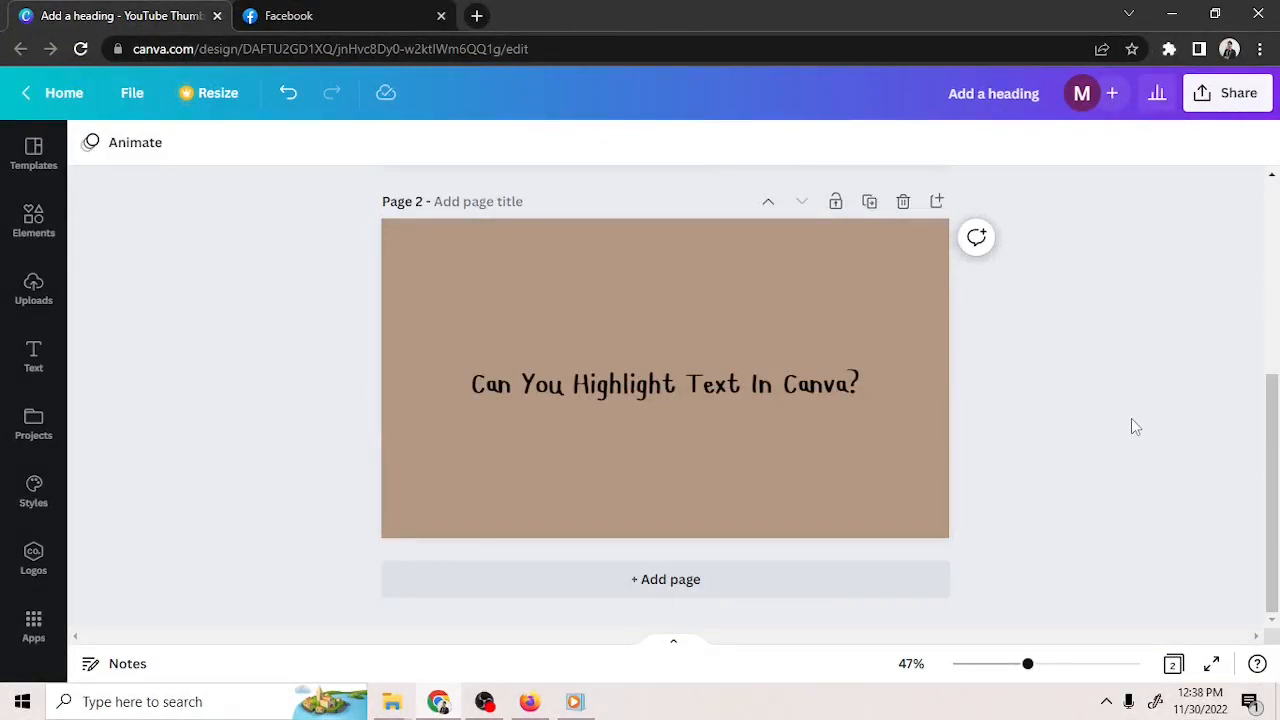
# - Select the heading text box 'Can You Highlight Text In Canva?' to reach its Effects
pyautogui.click(664, 384)
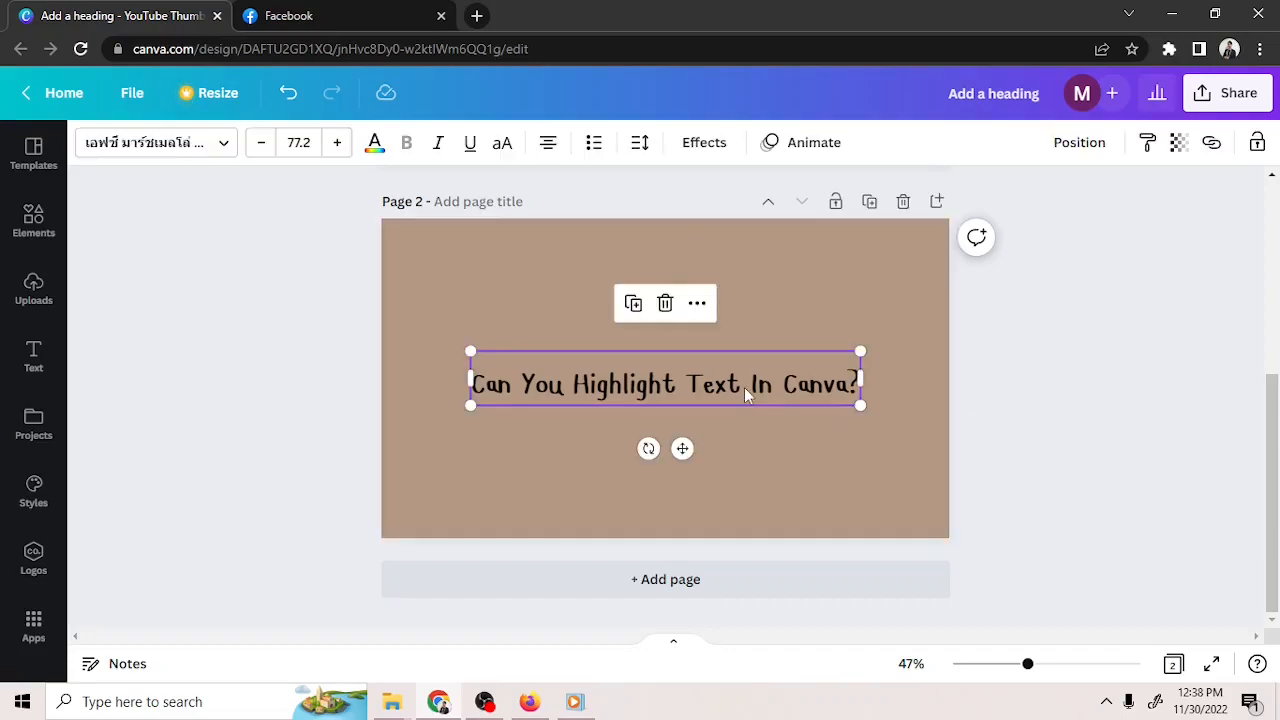
pyautogui.moveTo(750, 178)
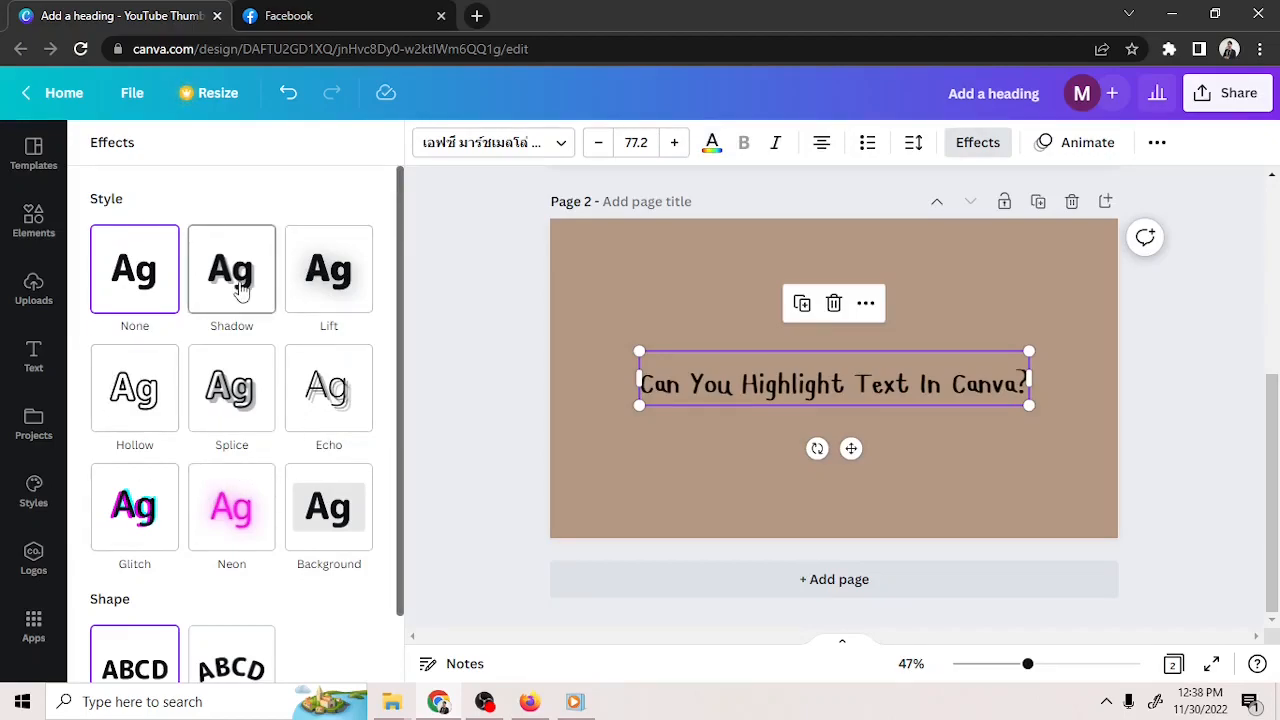
# - Apply the Background highlight effect and settle its corner Roundness at a moderate value
pyautogui.click(328, 508)
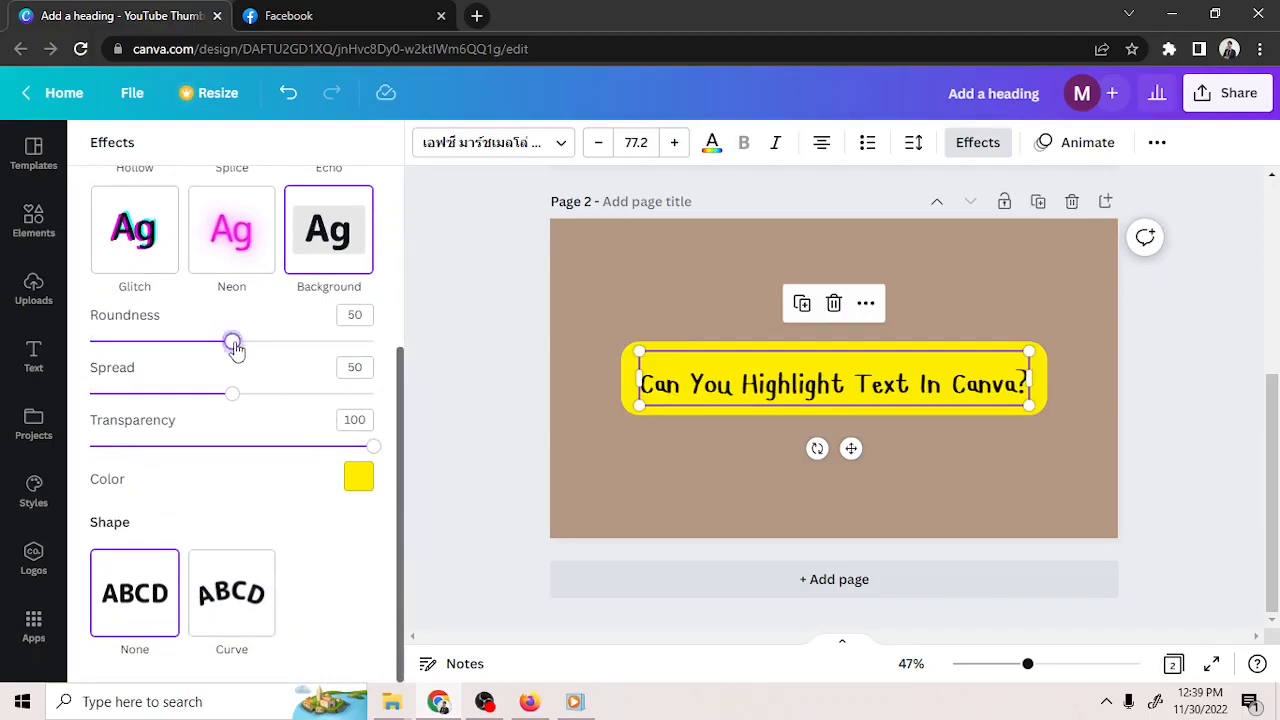
pyautogui.moveTo(232, 340); pyautogui.dragTo(236, 340)
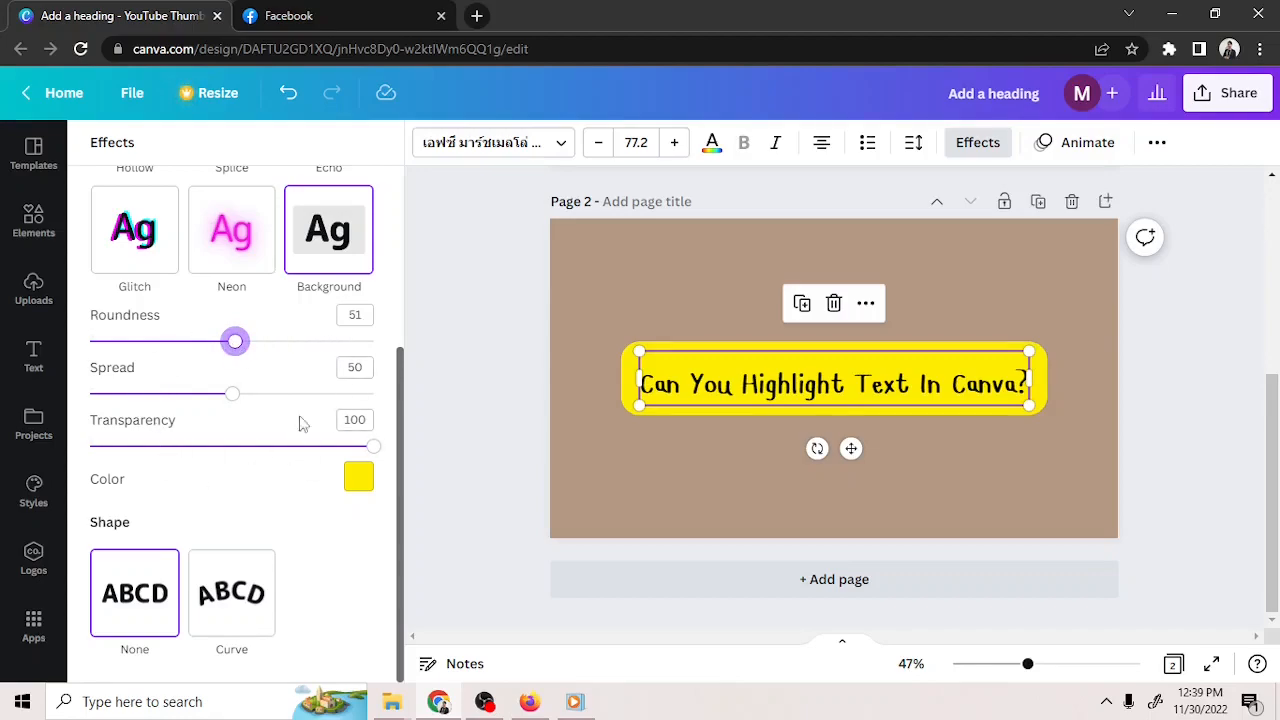
pyautogui.moveTo(236, 340); pyautogui.dragTo(356, 340)
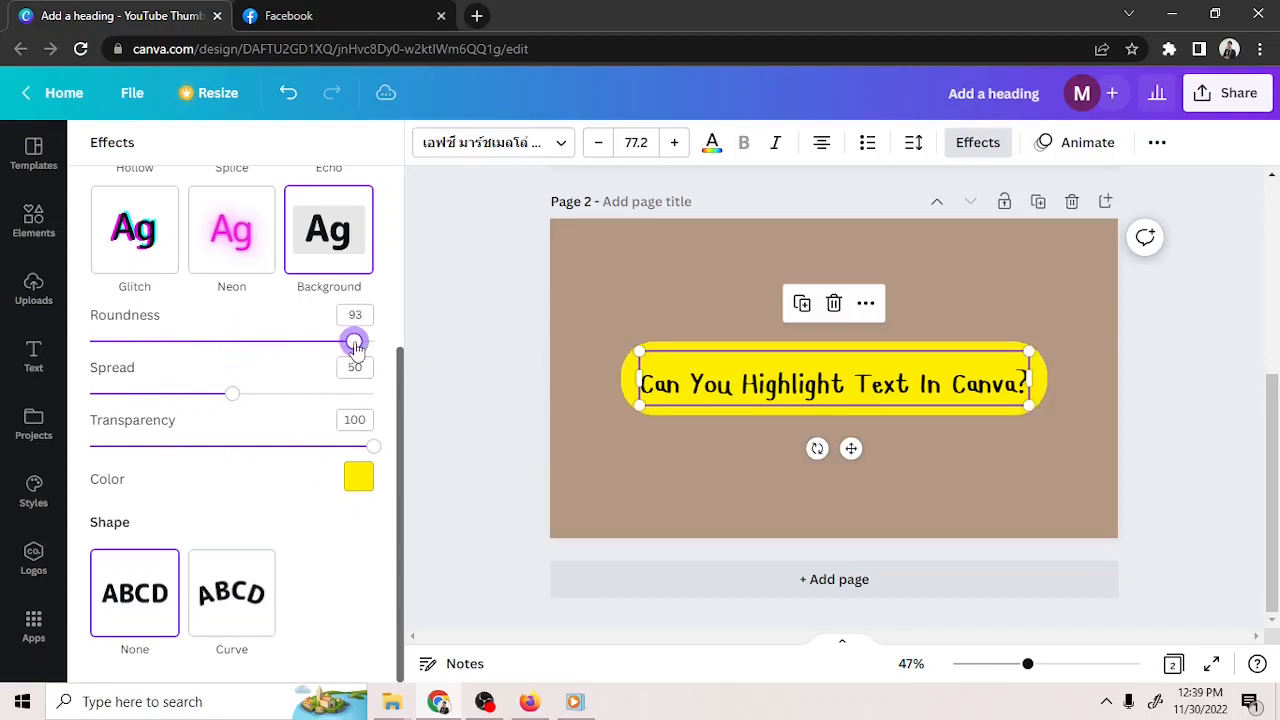
pyautogui.moveTo(356, 342); pyautogui.dragTo(90, 342)
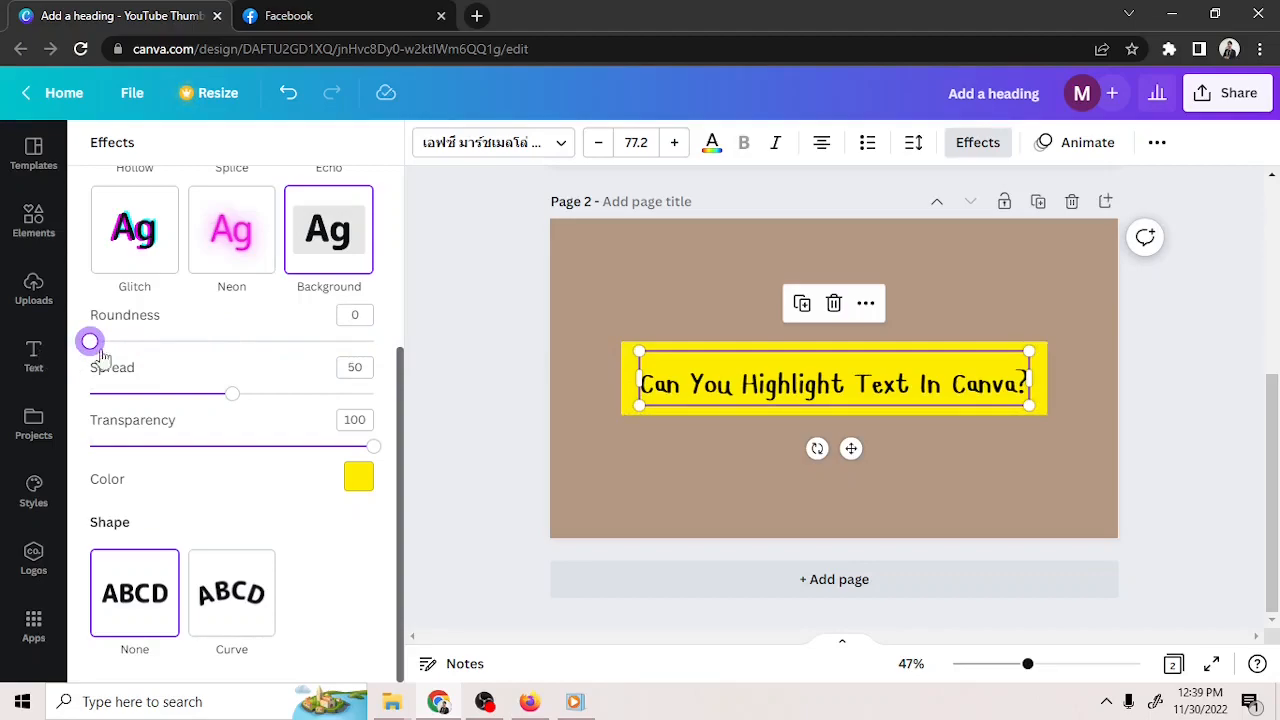
pyautogui.moveTo(90, 340); pyautogui.dragTo(238, 340)
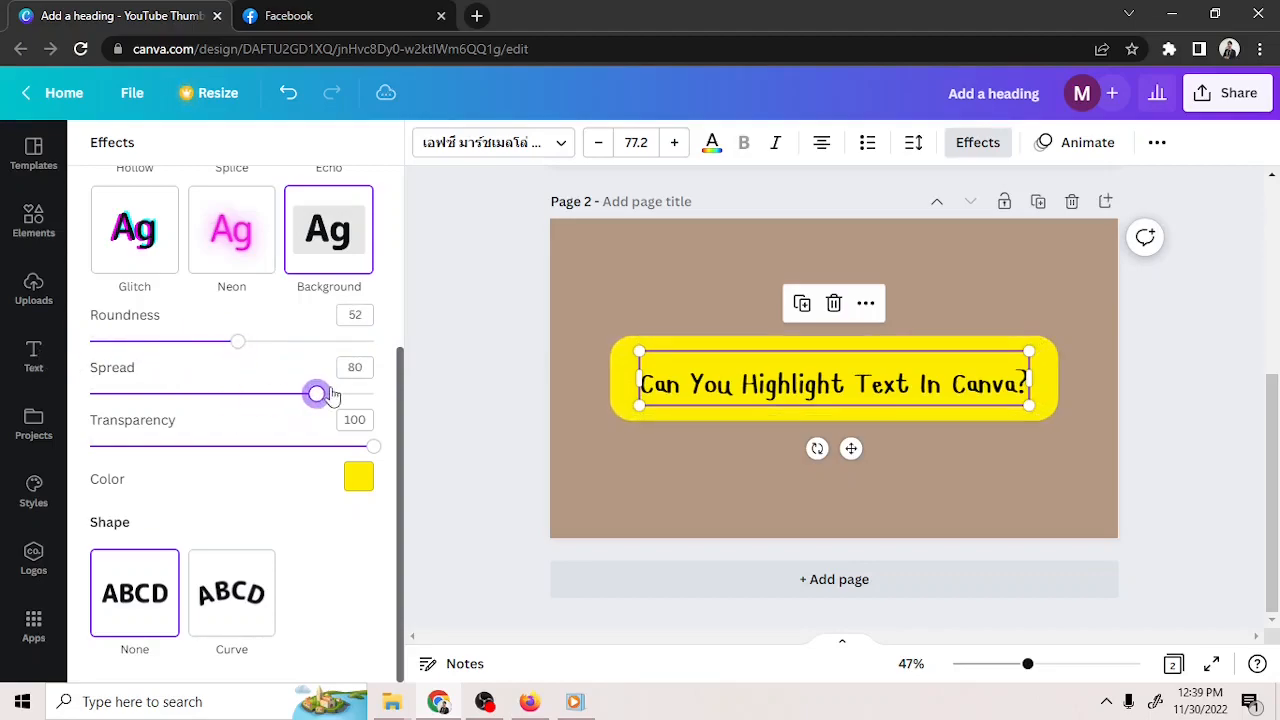
# - Tighten the highlight Spread to 15 and restore Transparency to 100
pyautogui.moveTo(316, 394); pyautogui.dragTo(180, 394)
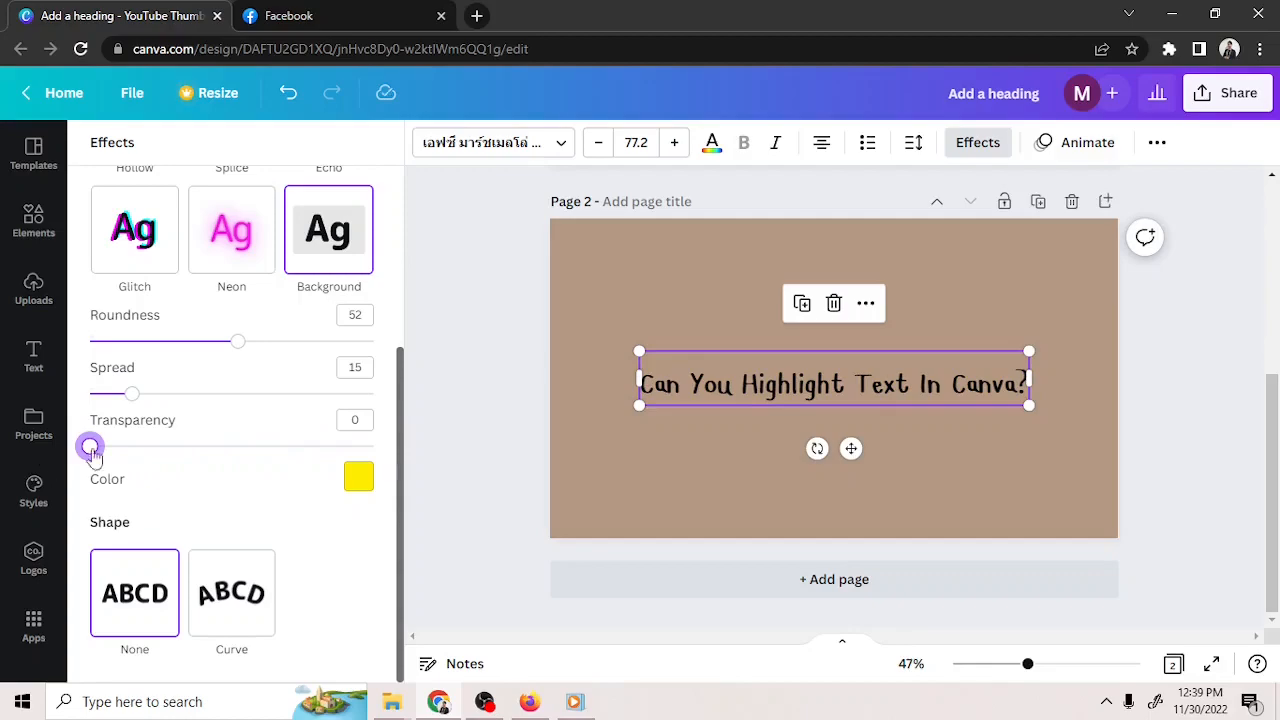
pyautogui.moveTo(90, 448); pyautogui.dragTo(372, 448)
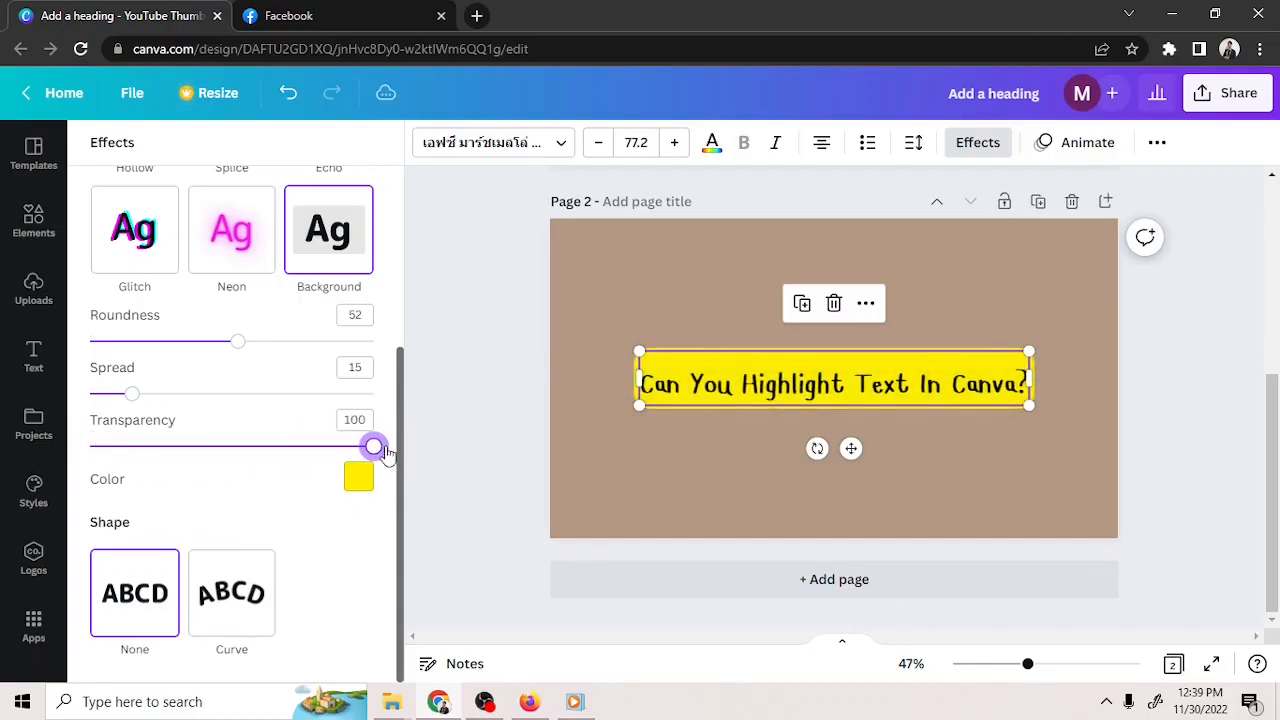
pyautogui.moveTo(430, 468)
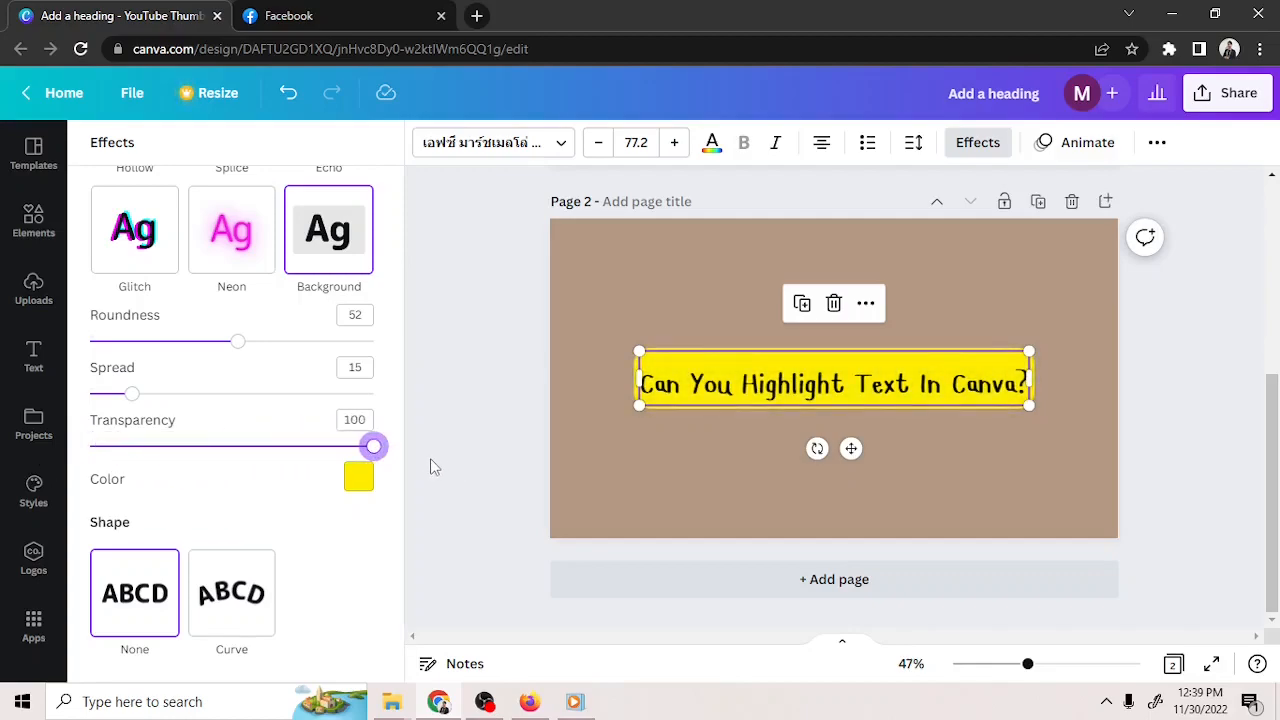
# - Switch the highlight colour to light peach #FFD1AB from the colour swatch and custom picker
pyautogui.click(358, 476)
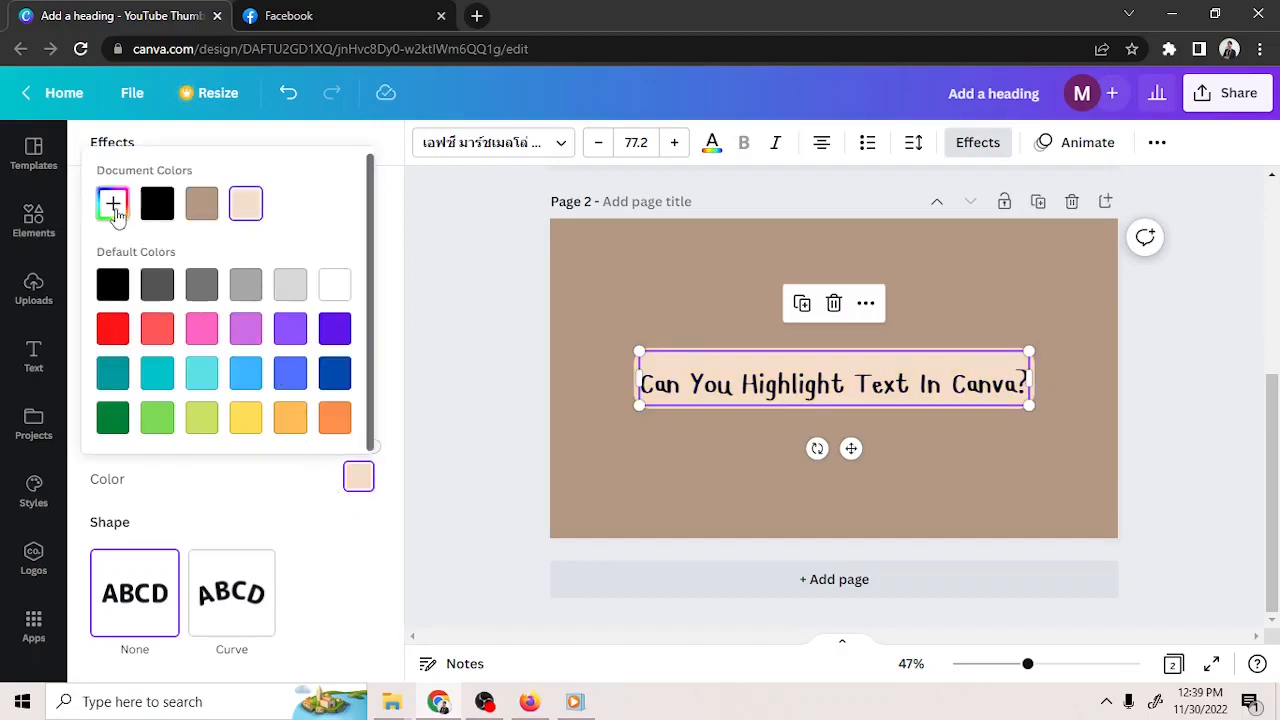
pyautogui.click(112, 204)
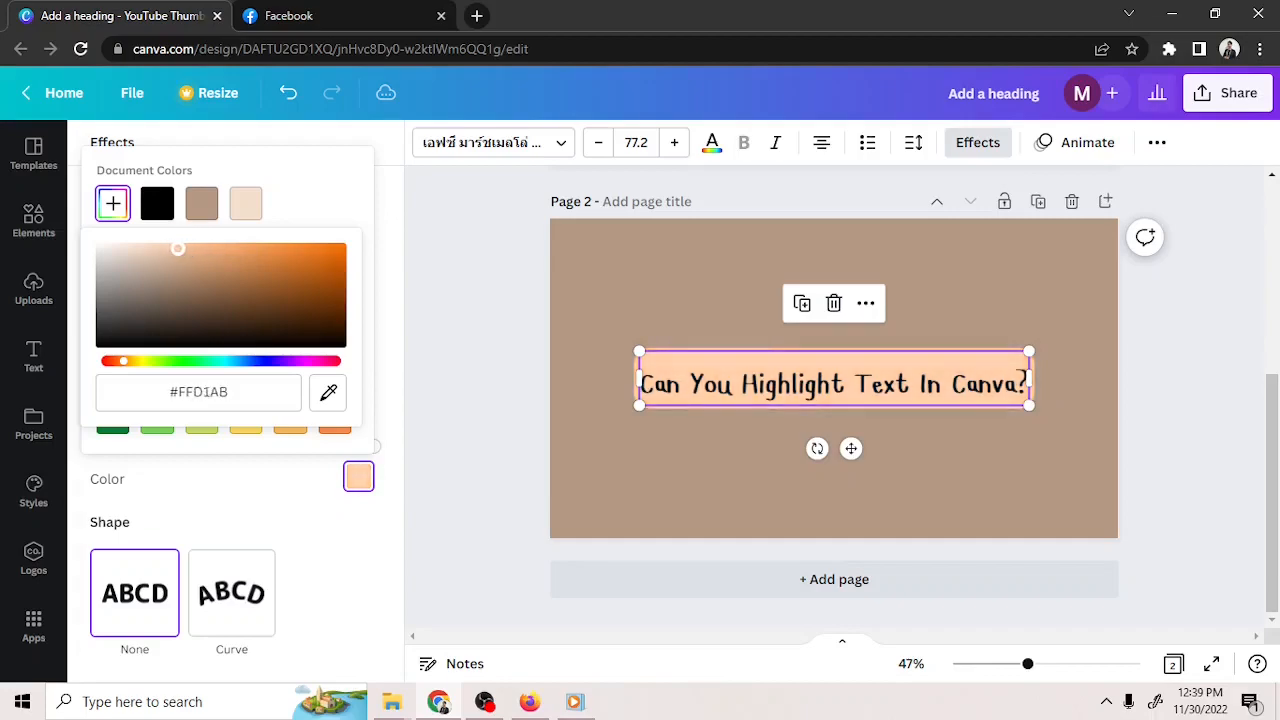